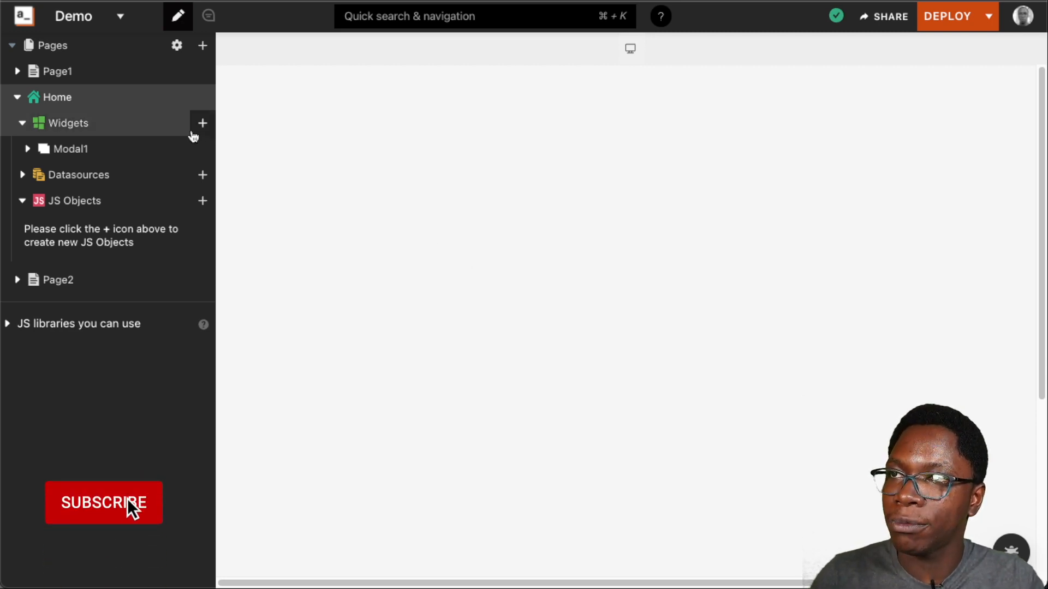
- Add a Checkbox Group widget with Blue, Green and Red options to the Home page canvas
left_click(202, 122)
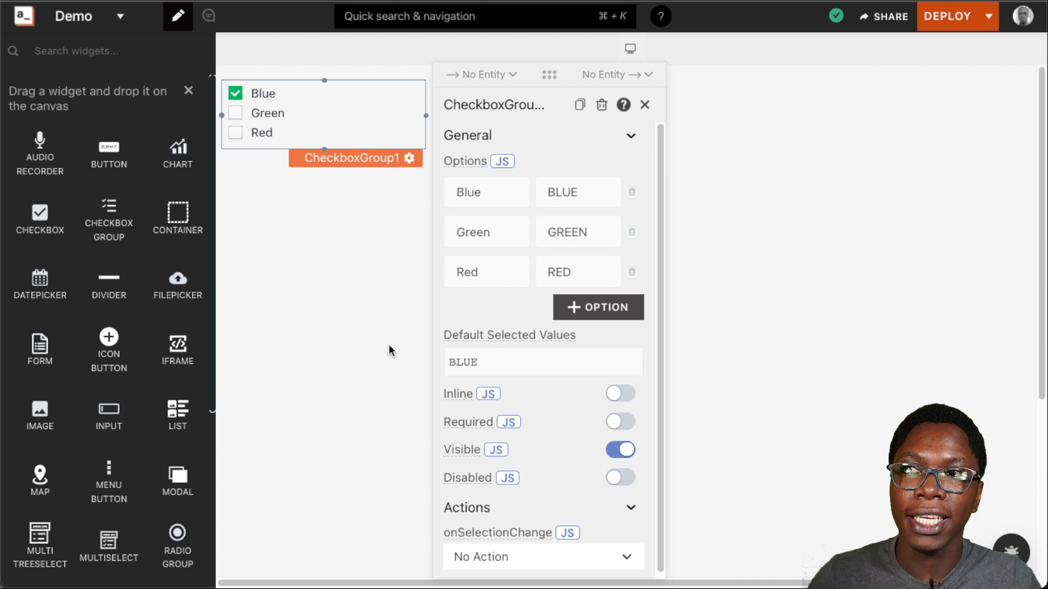
mouse_move(558, 302)
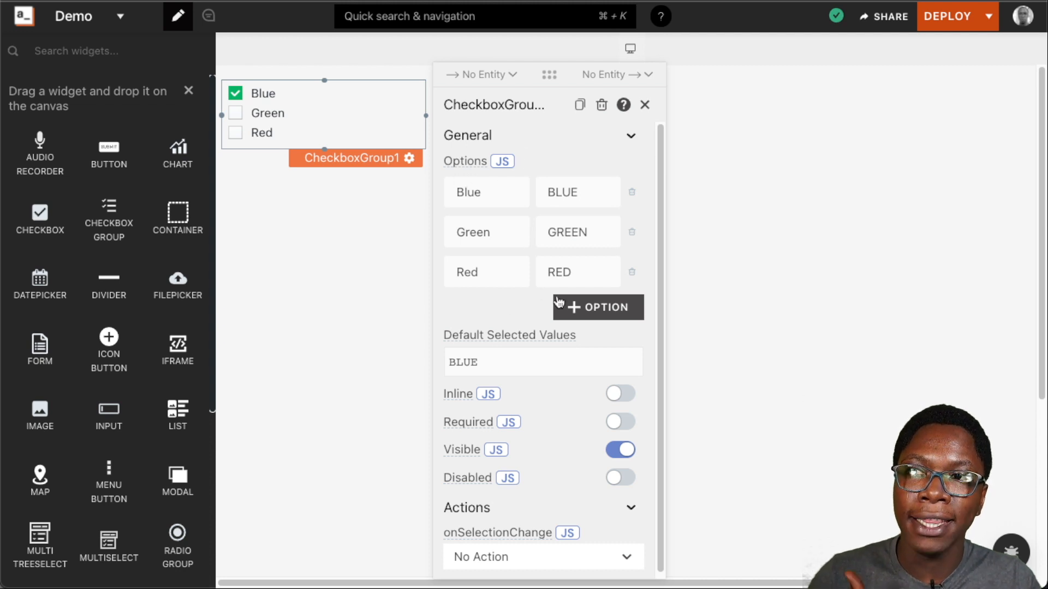
mouse_move(308, 112)
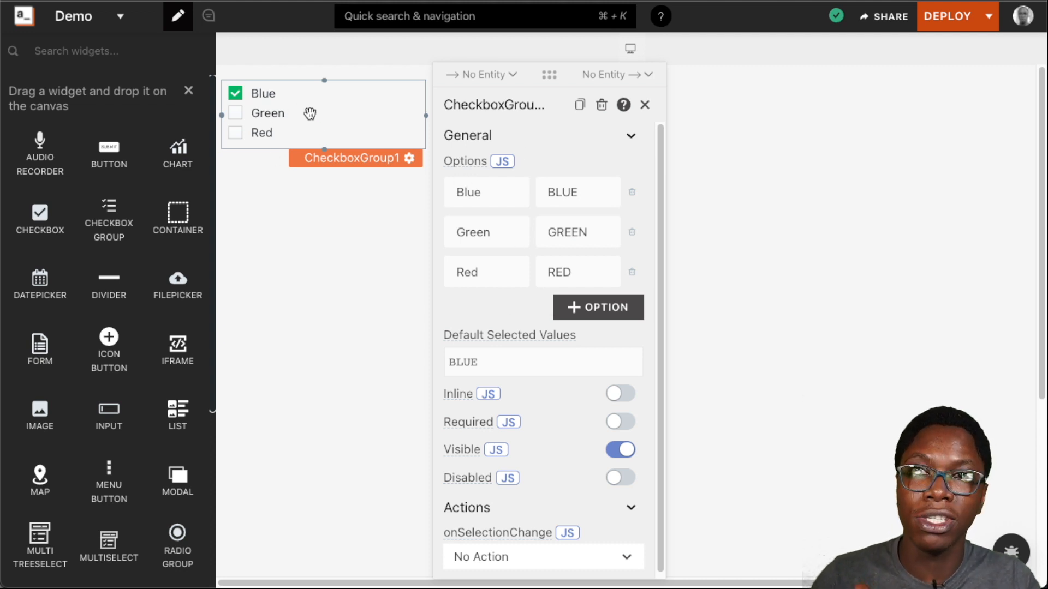
mouse_move(362, 276)
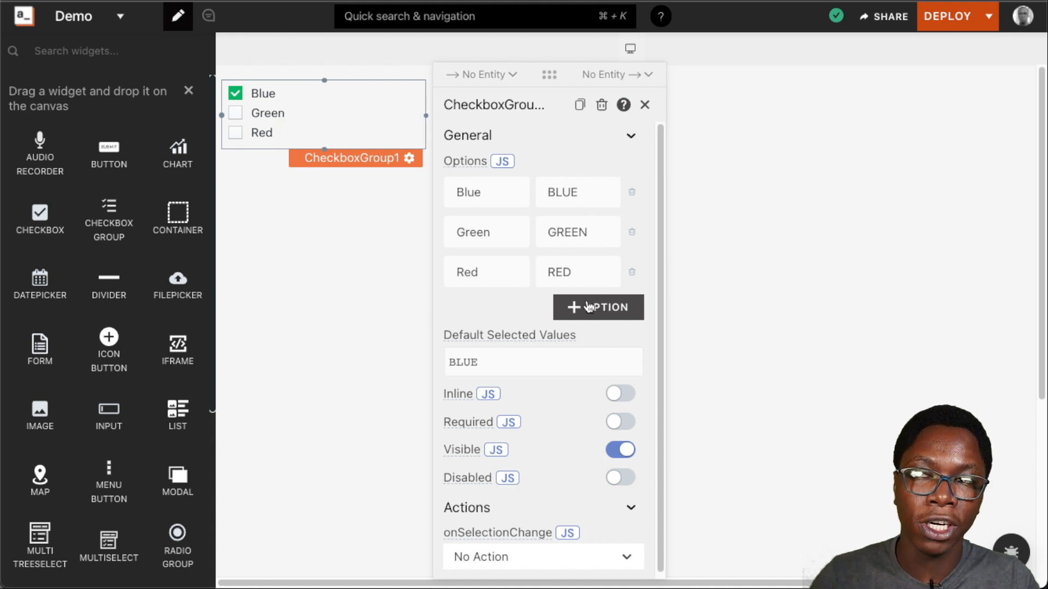
- Add a new option named White with value WHITE to the checkbox group
left_click(598, 308)
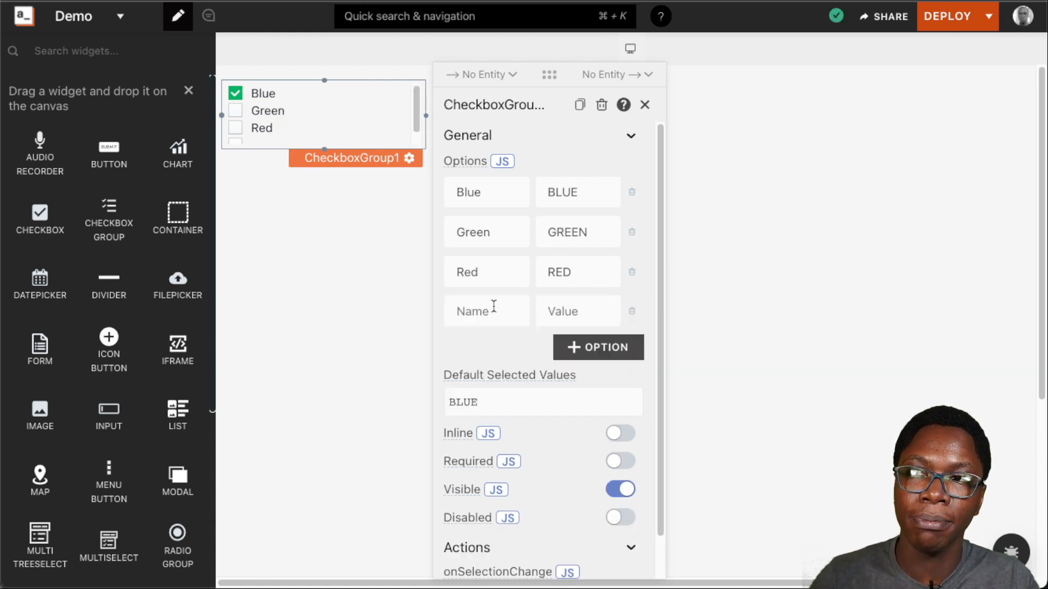
left_click(486, 310)
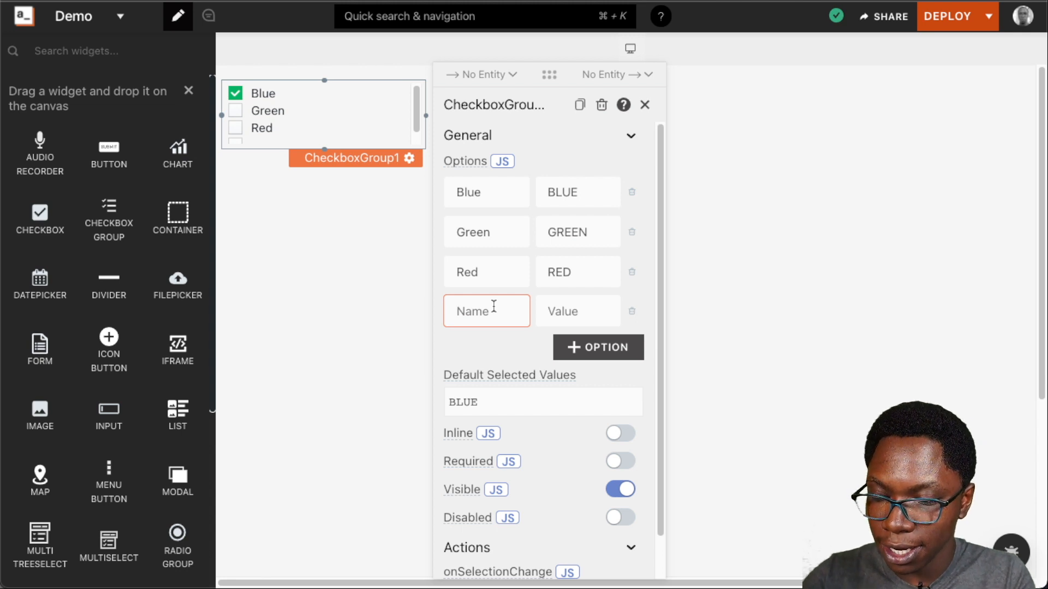
type("White")
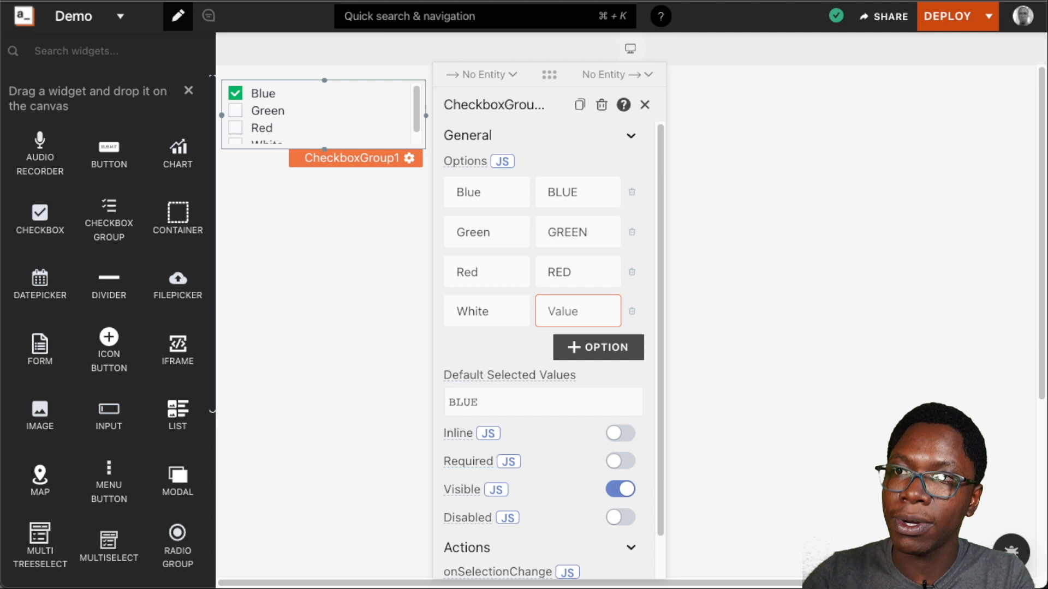
type("WHITE")
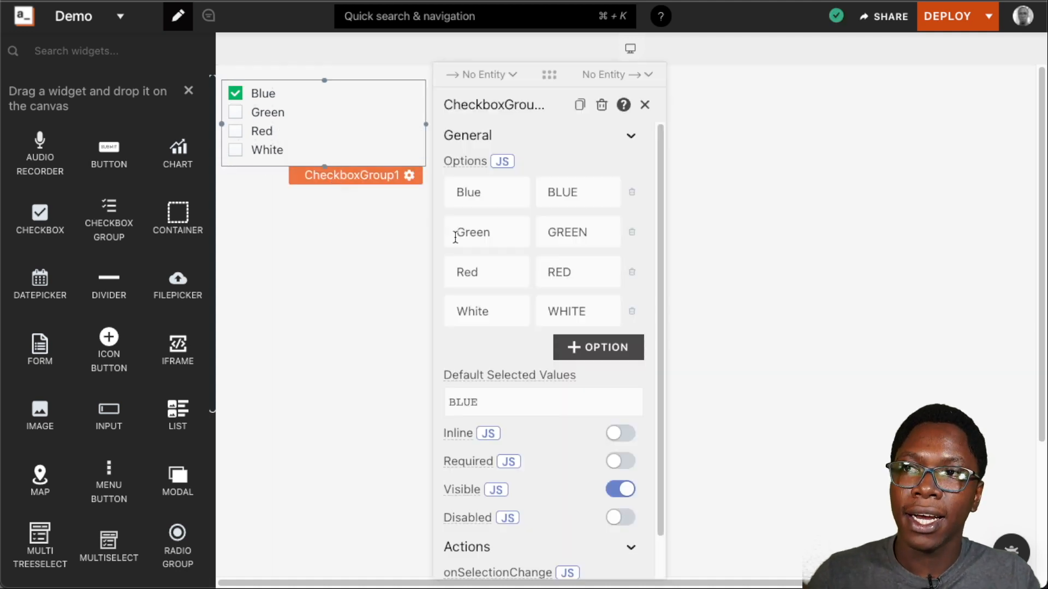
mouse_move(539, 151)
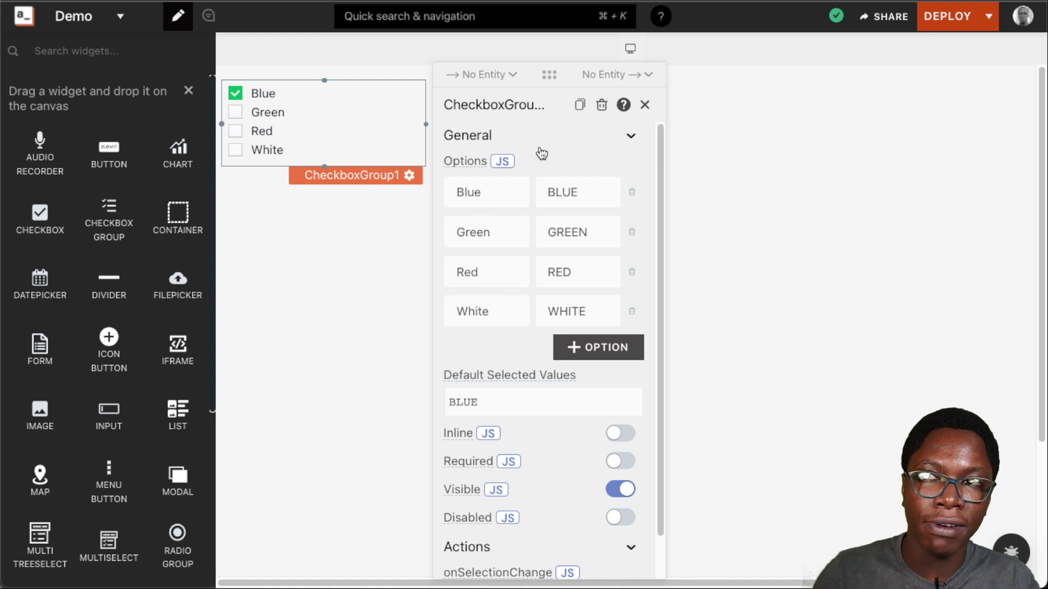
left_click(502, 162)
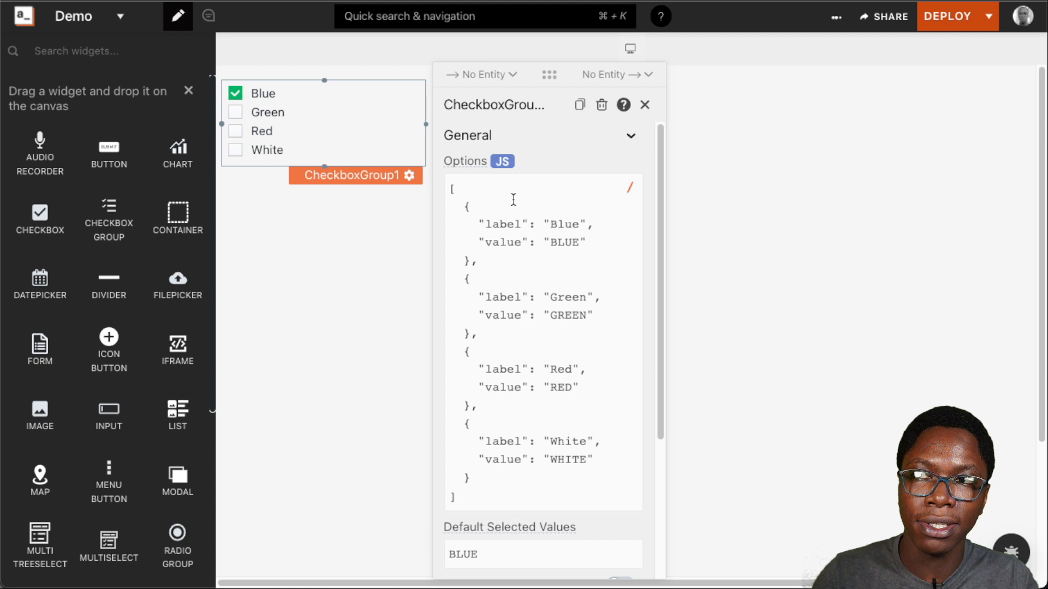
left_click(517, 285)
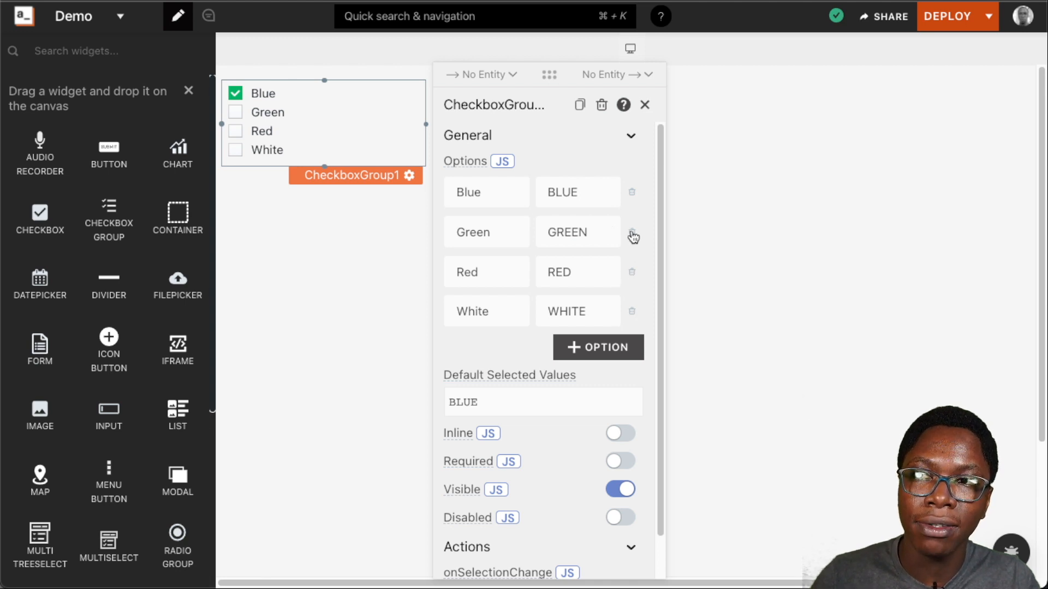
- Delete the Green option, leaving Blue, Red and White in the group
left_click(632, 235)
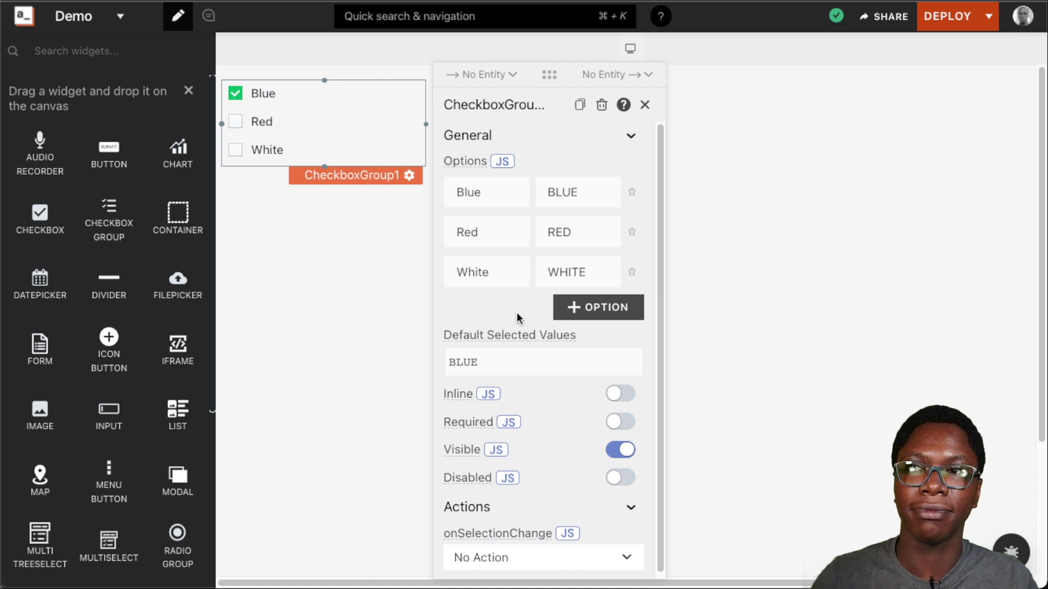
left_click(543, 362)
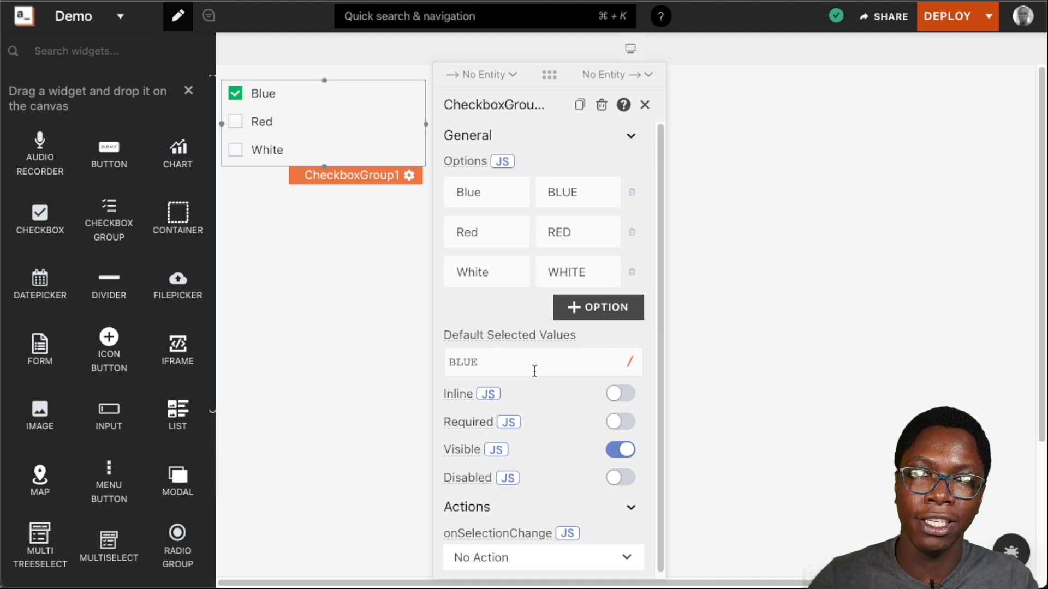
- Replace BLUE with RED in the Default Selected Values field
left_click(533, 362)
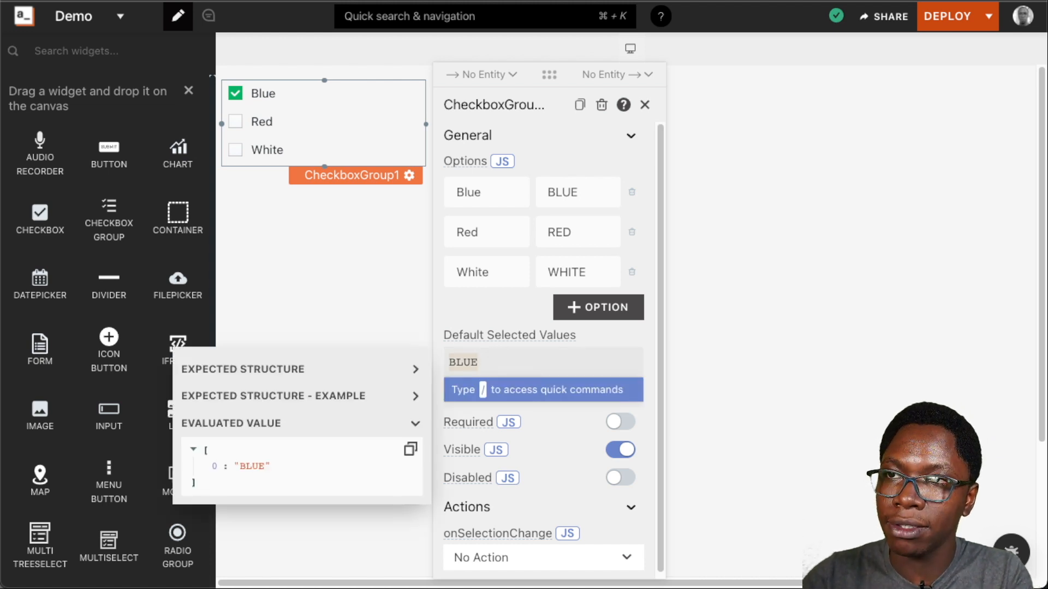
left_click(236, 121)
type("RED")
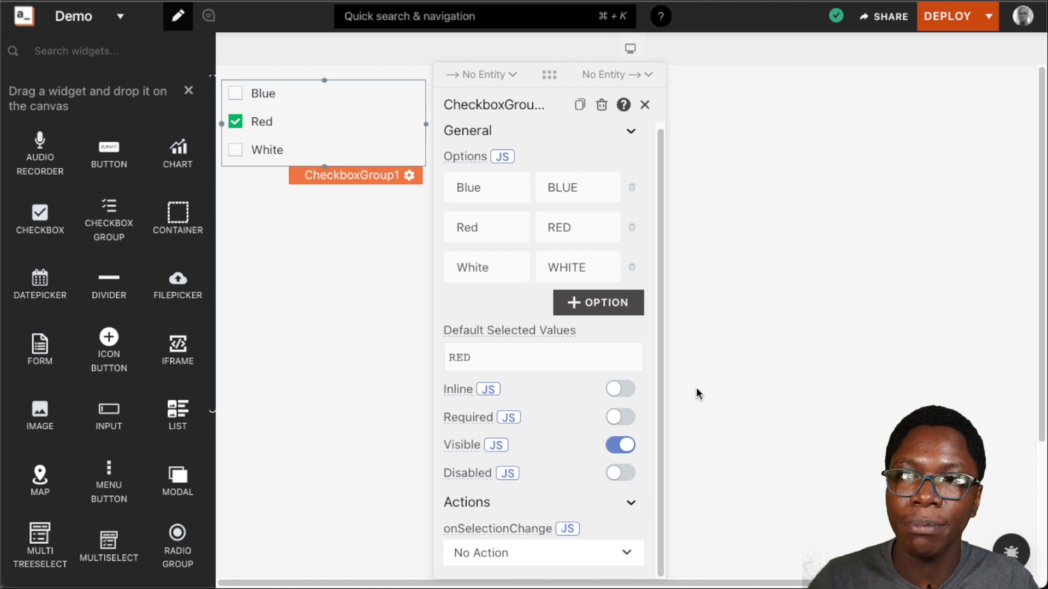
- Enable Inline layout and widen the widget so Blue, Red and White fit one row
left_click(620, 389)
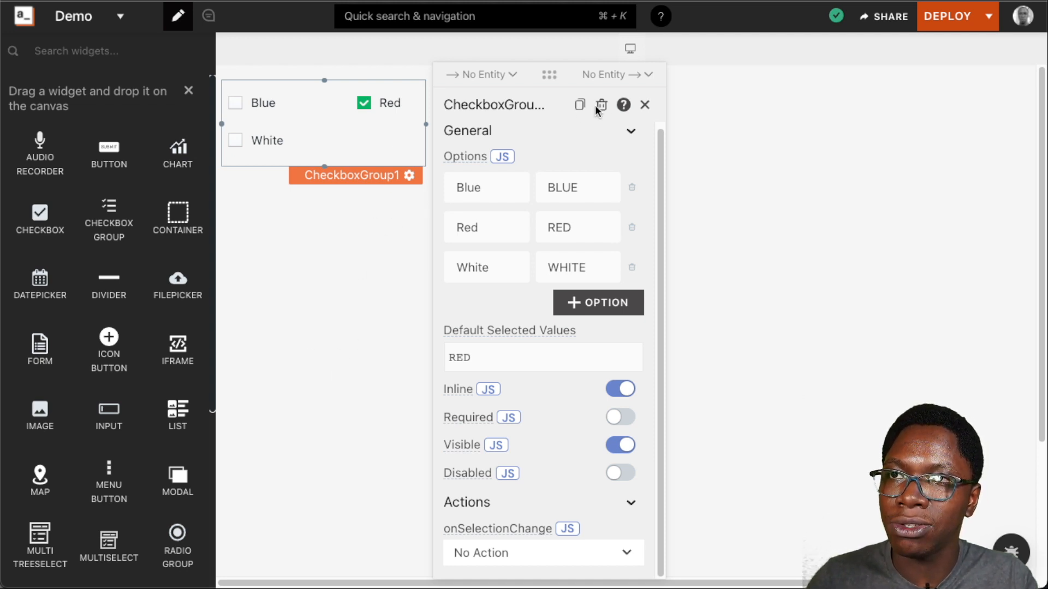
left_click(646, 105)
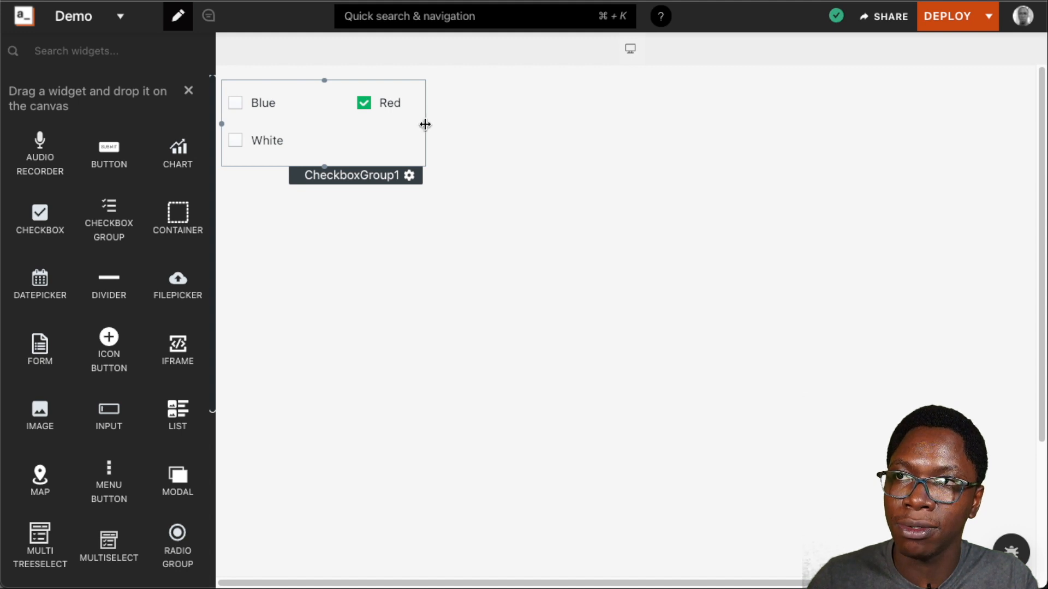
left_click_drag(426, 125, 632, 121)
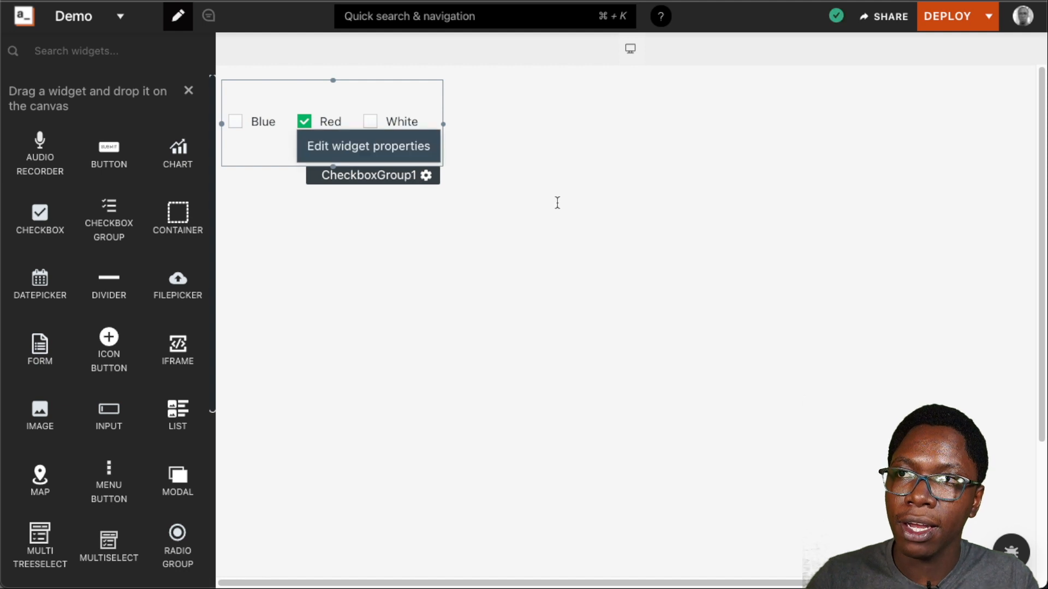
left_click(369, 147)
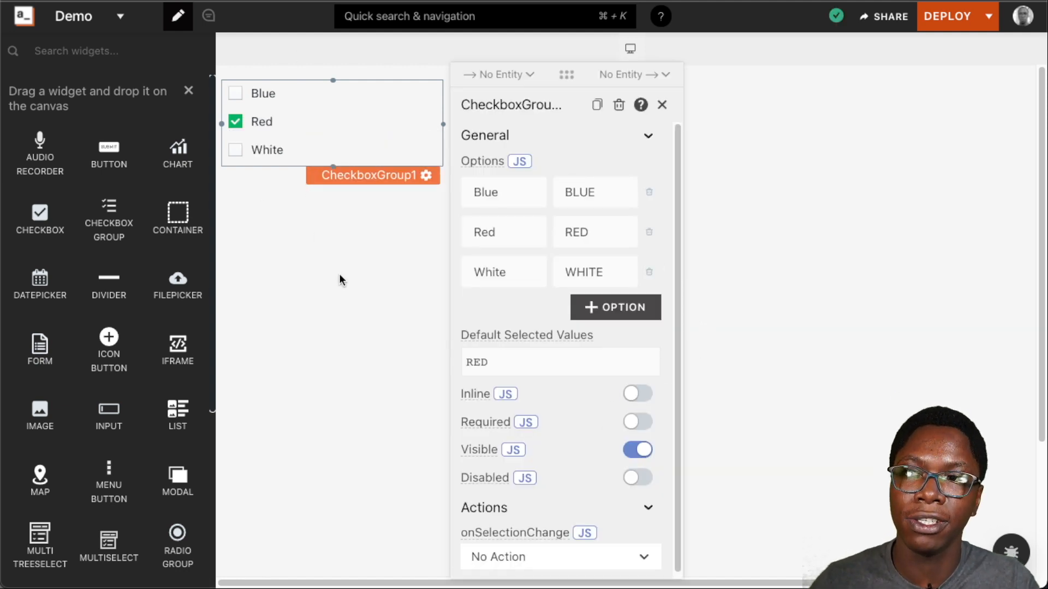
mouse_move(708, 497)
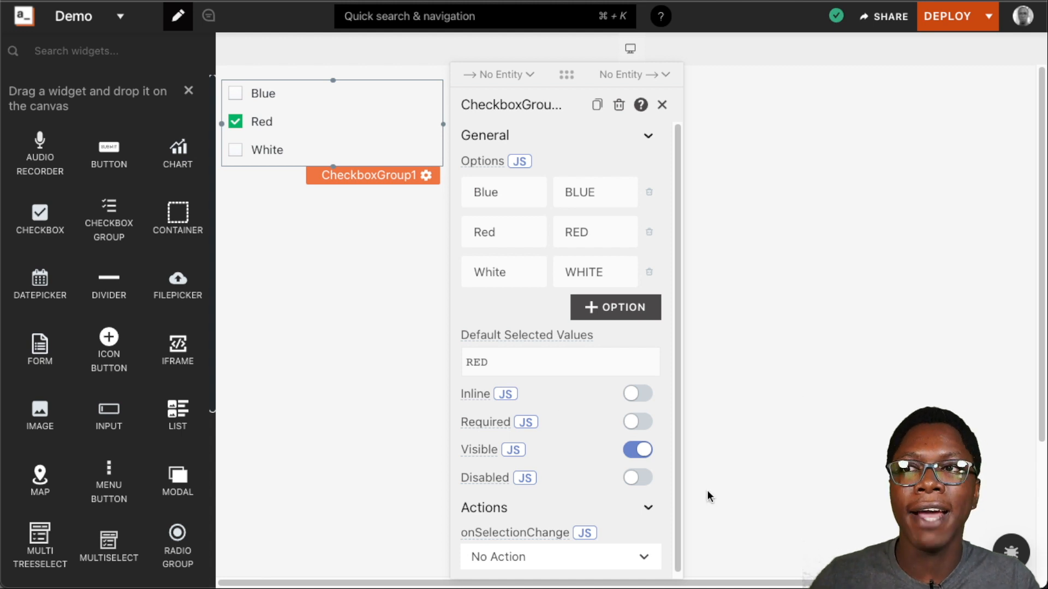
left_click(637, 422)
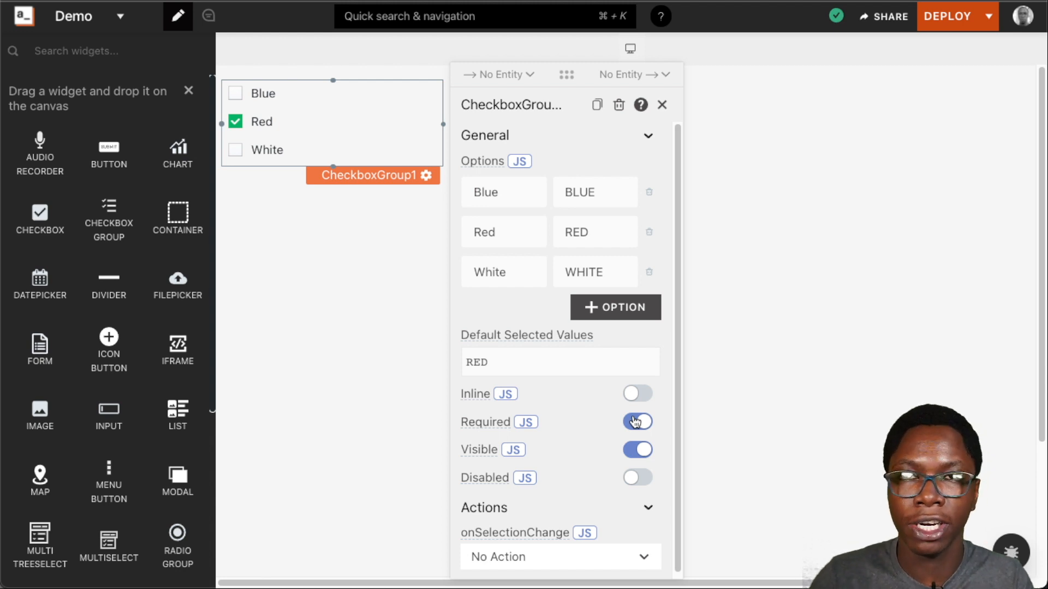
left_click(637, 422)
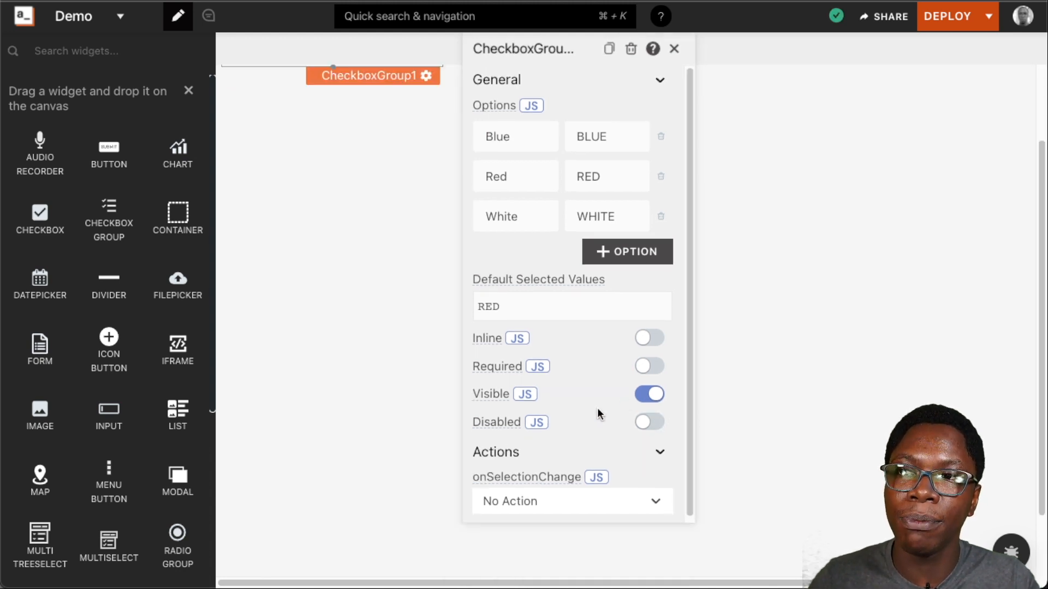
mouse_move(560, 410)
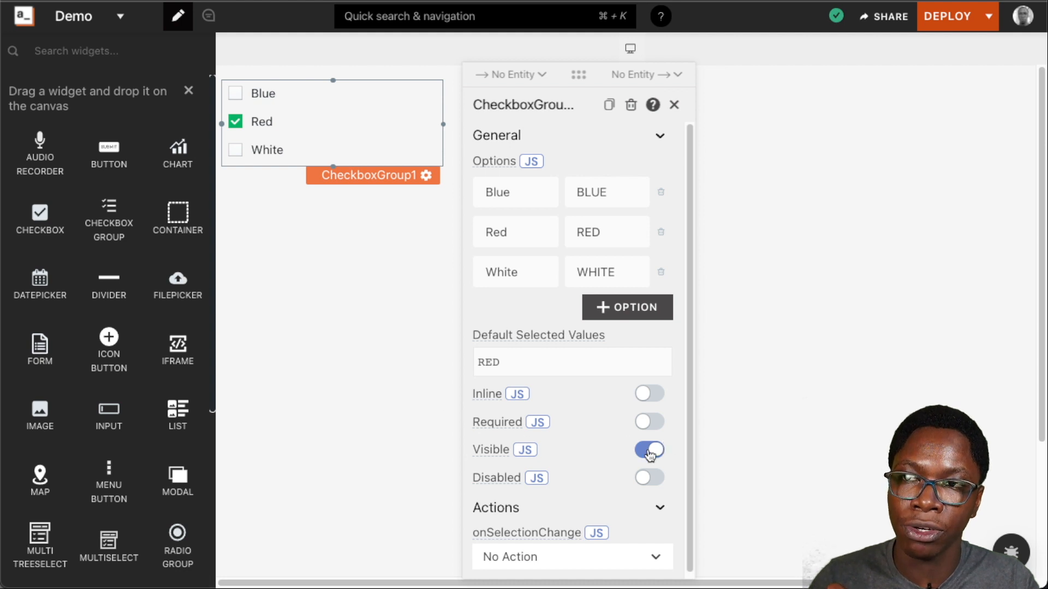
left_click(649, 478)
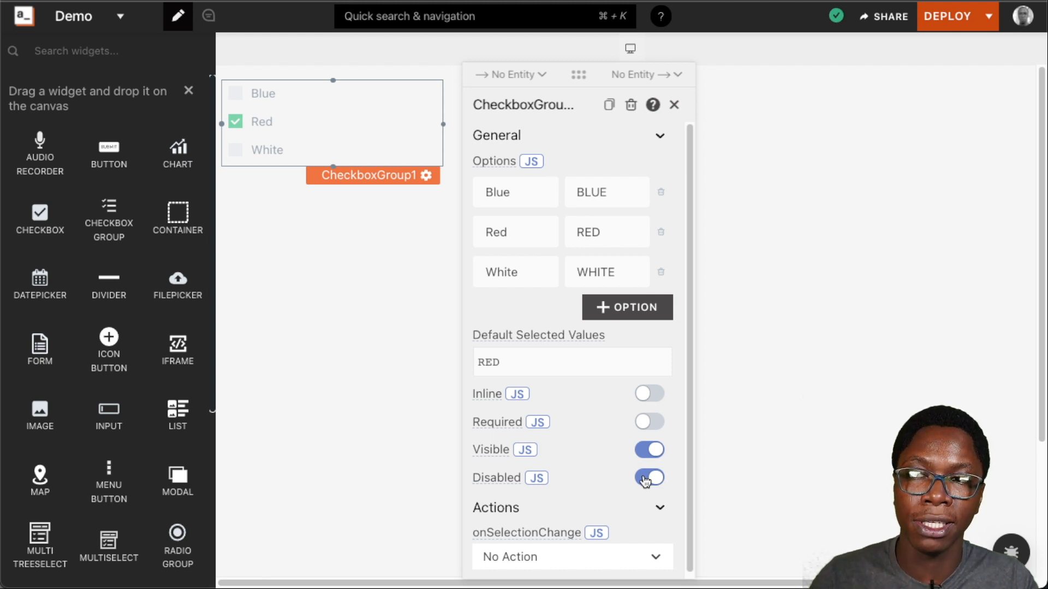
left_click(648, 478)
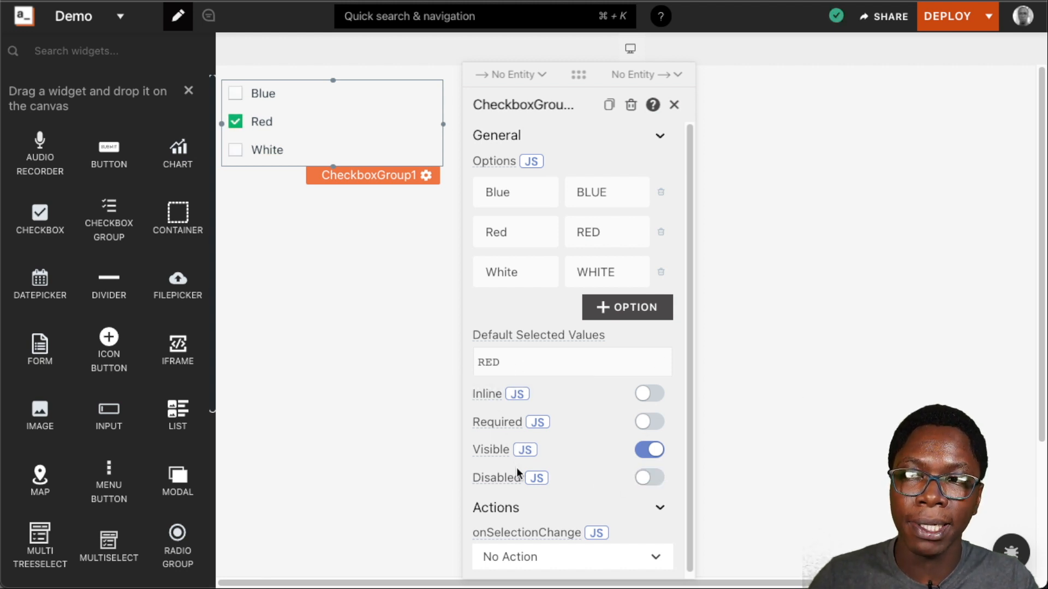
mouse_move(539, 431)
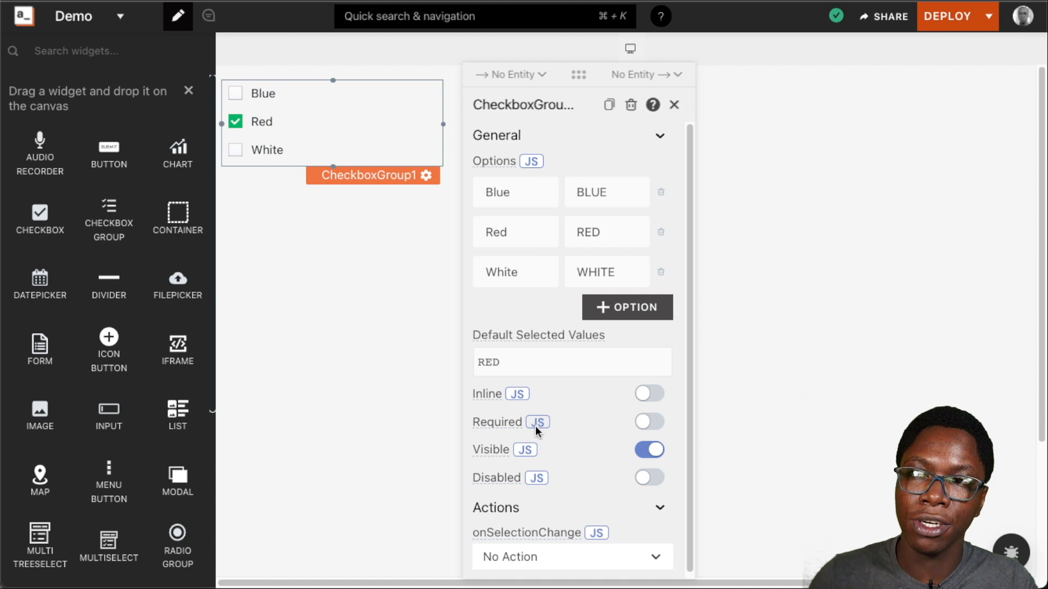
mouse_move(545, 491)
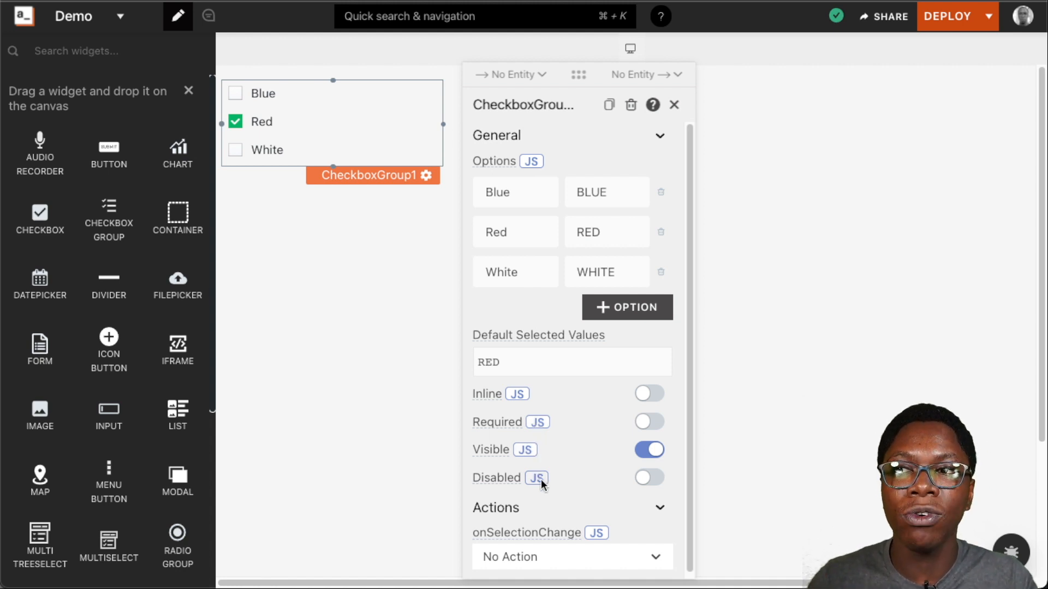
left_click(535, 478)
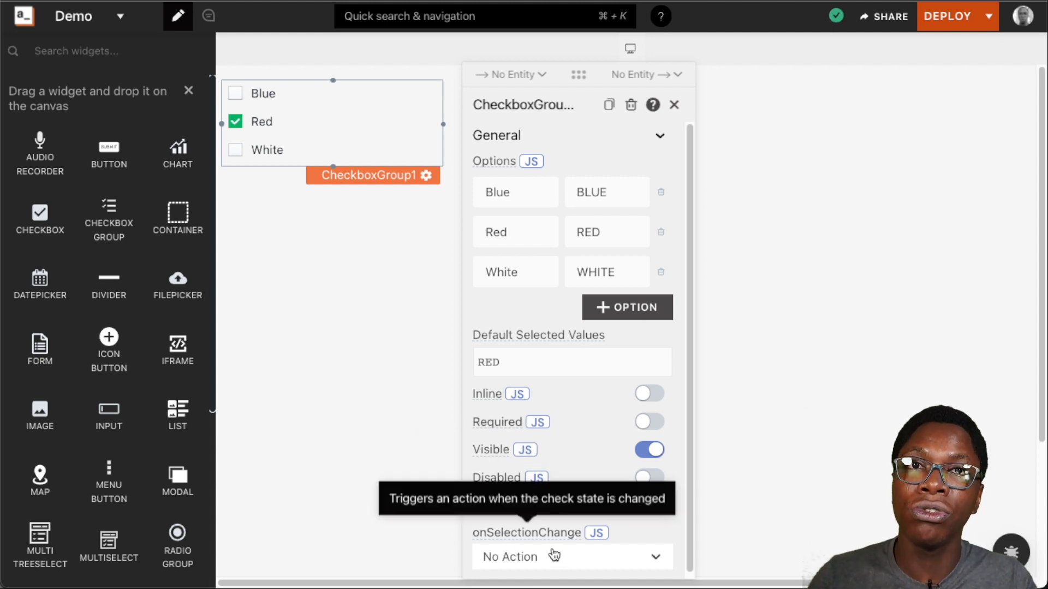
- Leave onSelectionChange as an empty JS expression and close the checkbox group's settings
left_click(554, 557)
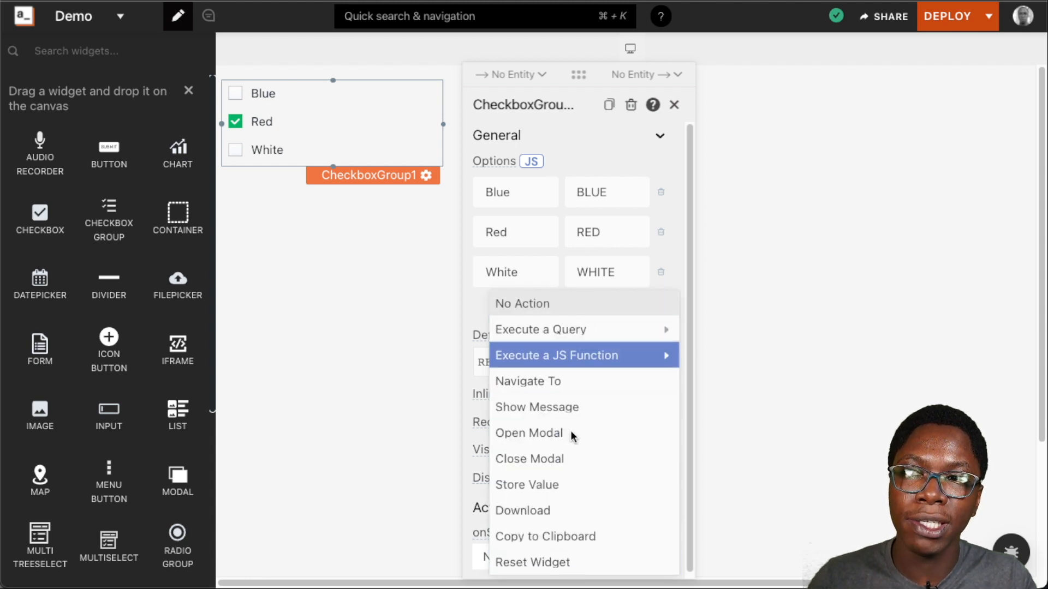
mouse_move(504, 570)
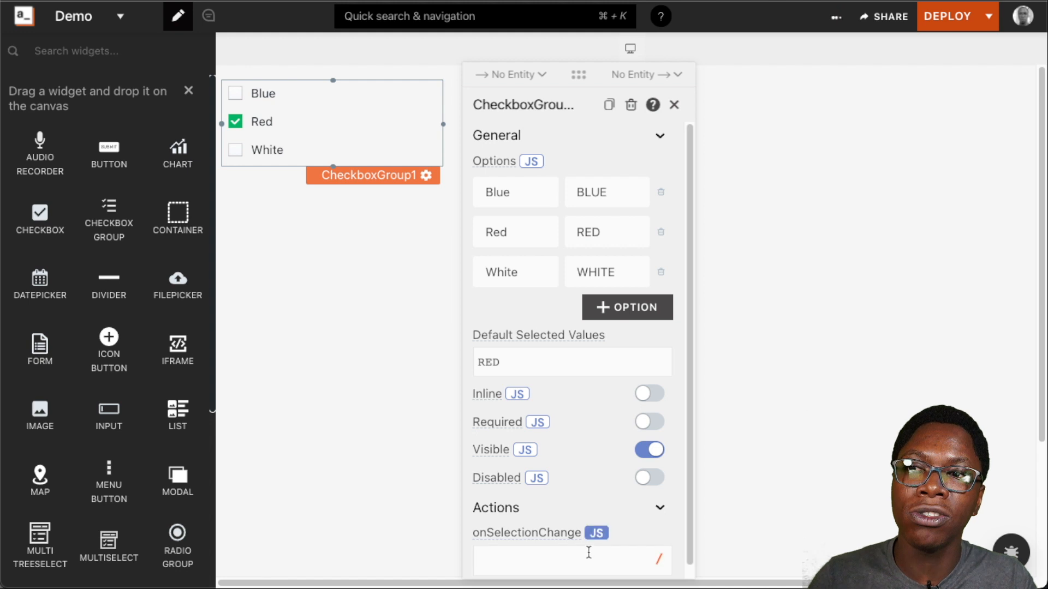
left_click(572, 362)
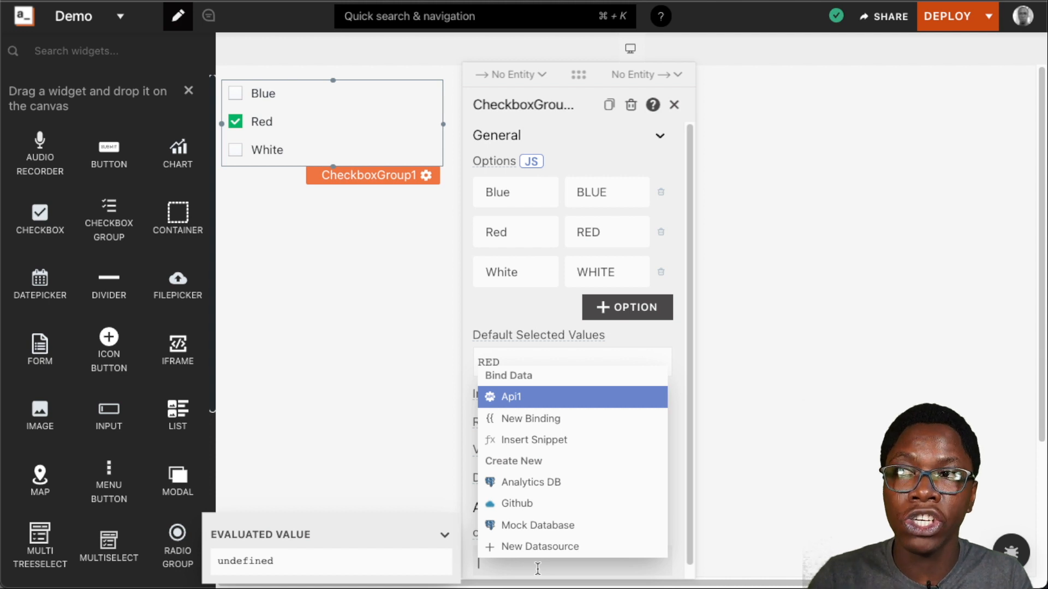
left_click(366, 340)
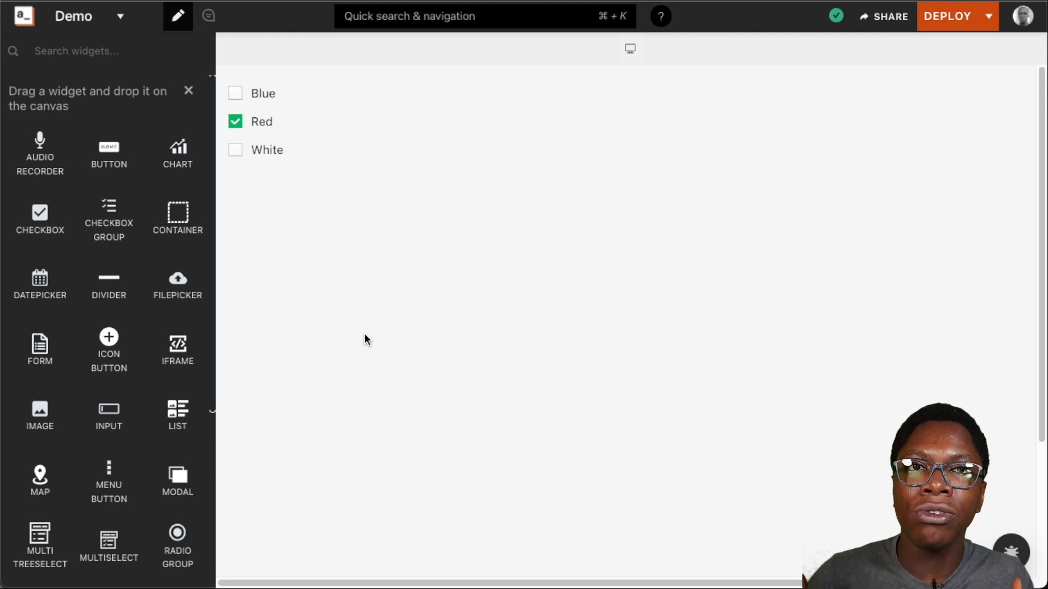
- Place a Text widget below the checkbox group, bound to {{CheckboxGroup1}}
scroll("down", 3)
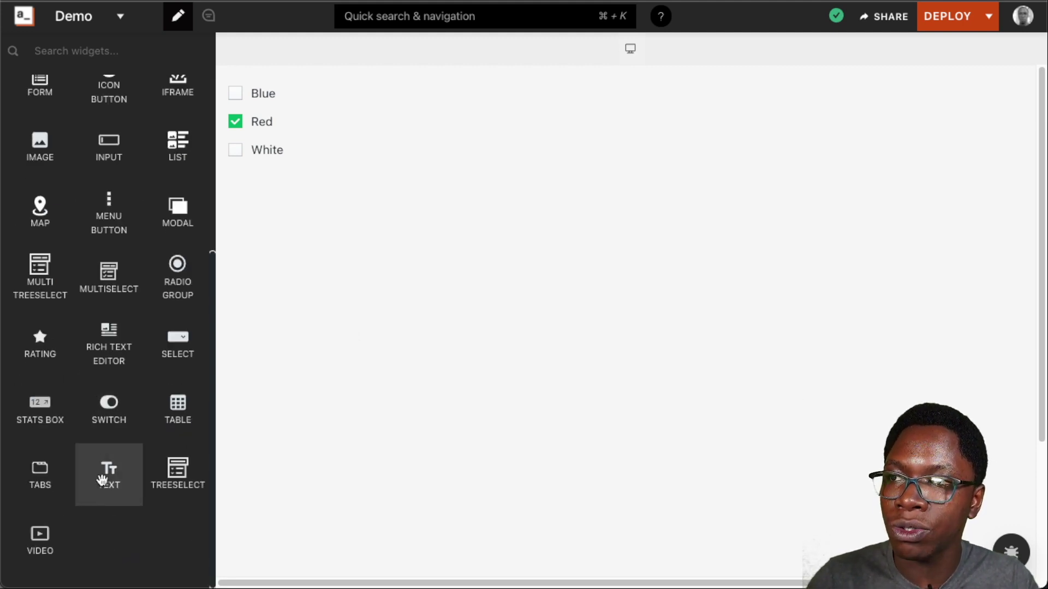
left_click_drag(108, 475, 358, 192)
type("{{CheckboxGroup1}}")
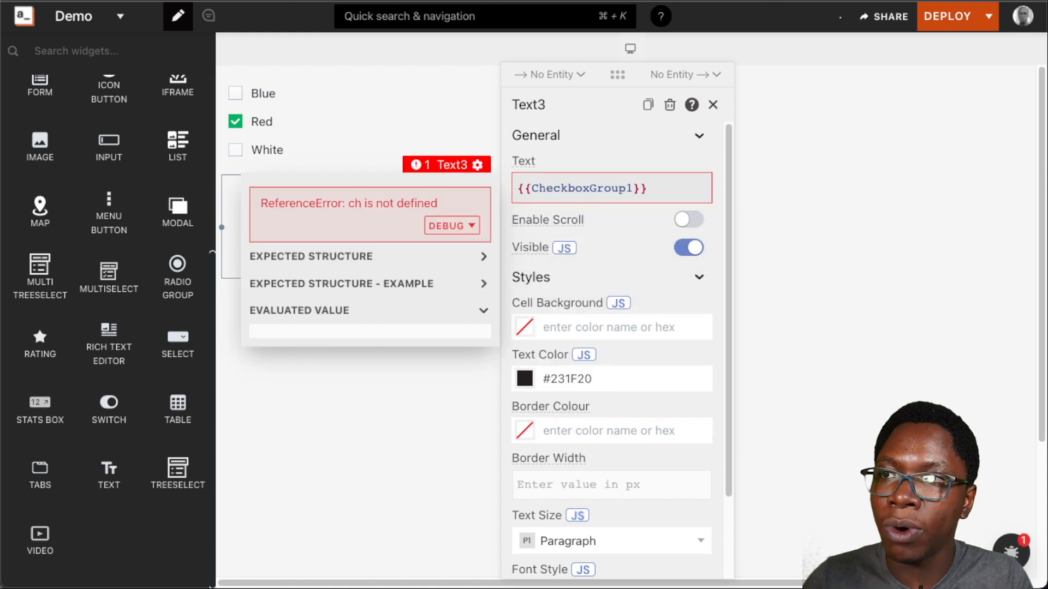
- Bind the Text widget to {{CheckboxGroup1.selectedValues}} so it shows ["RED"]
left_click(299, 310)
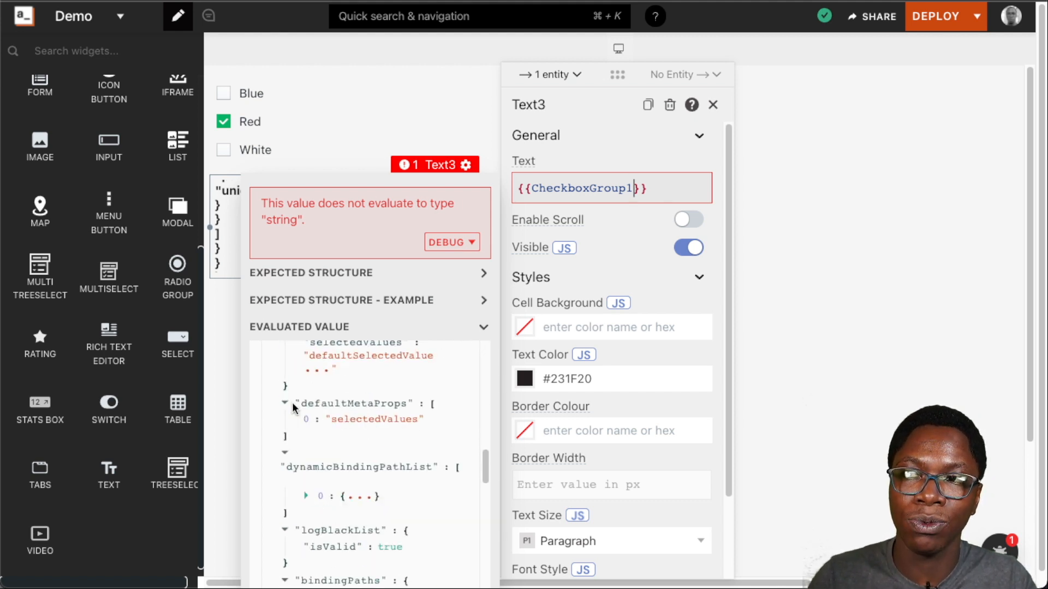
scroll("down", 3)
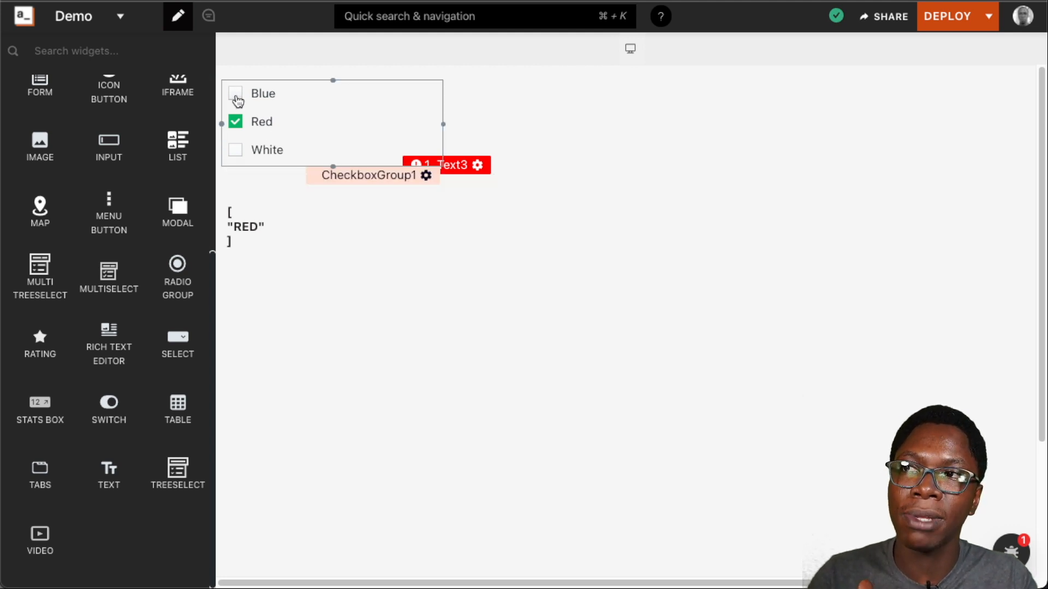
- Tick Blue and White on the canvas and watch the Text widget list the selected values
left_click(234, 94)
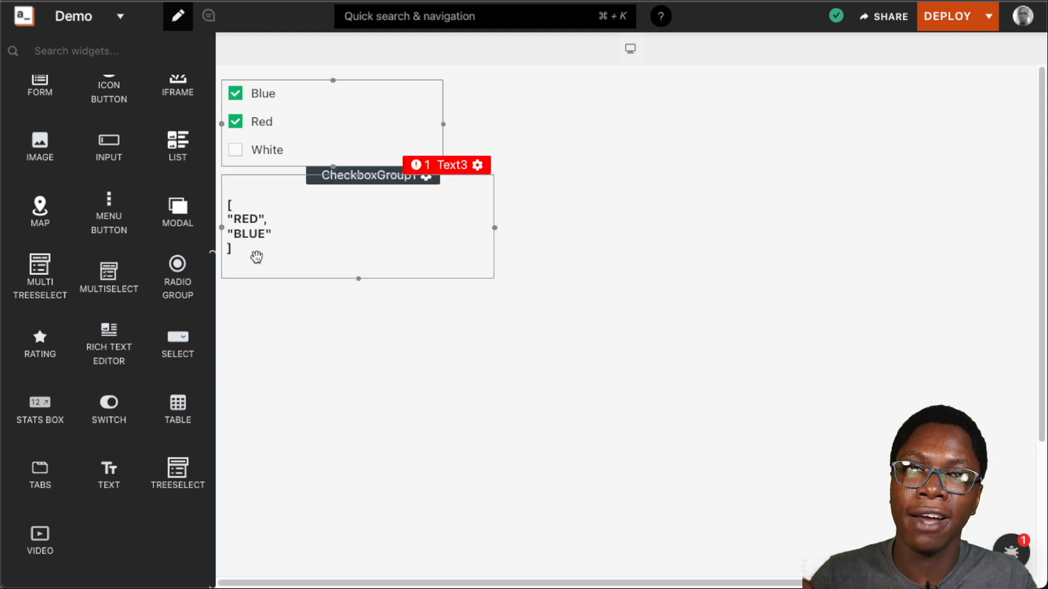
left_click(235, 150)
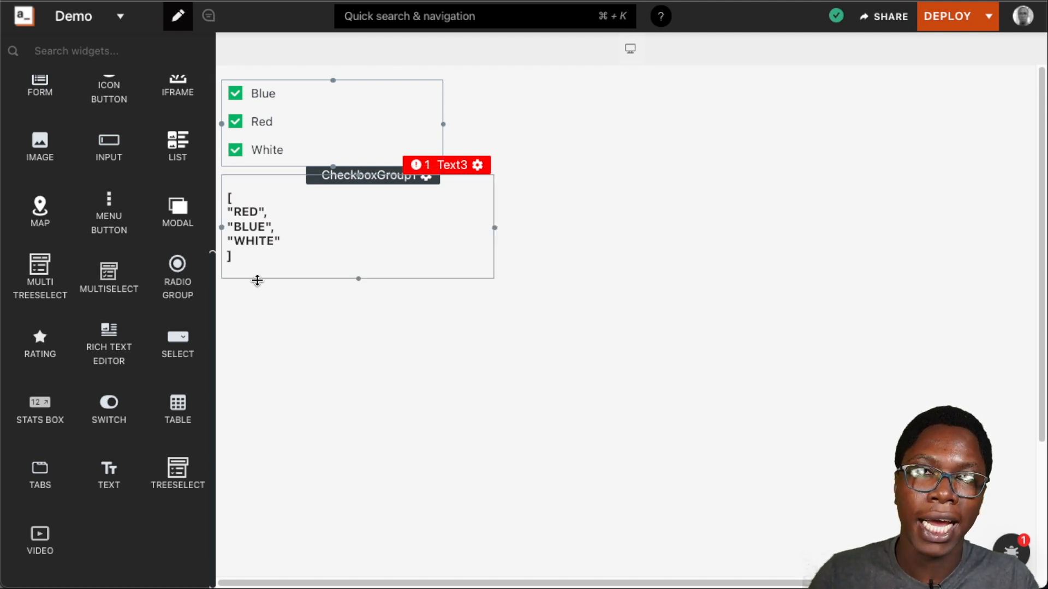
left_click(234, 149)
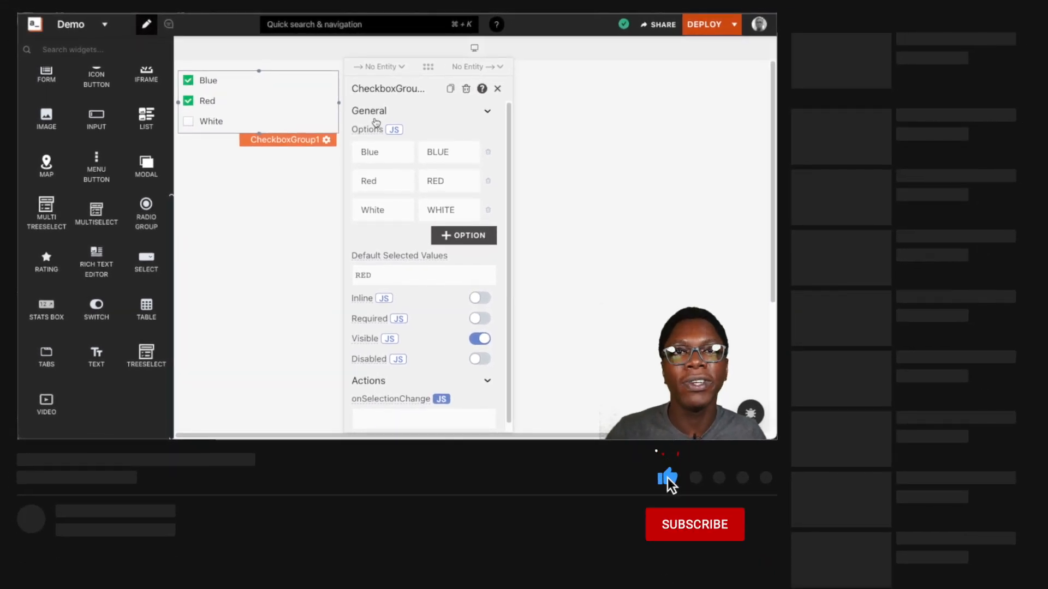
left_click(694, 525)
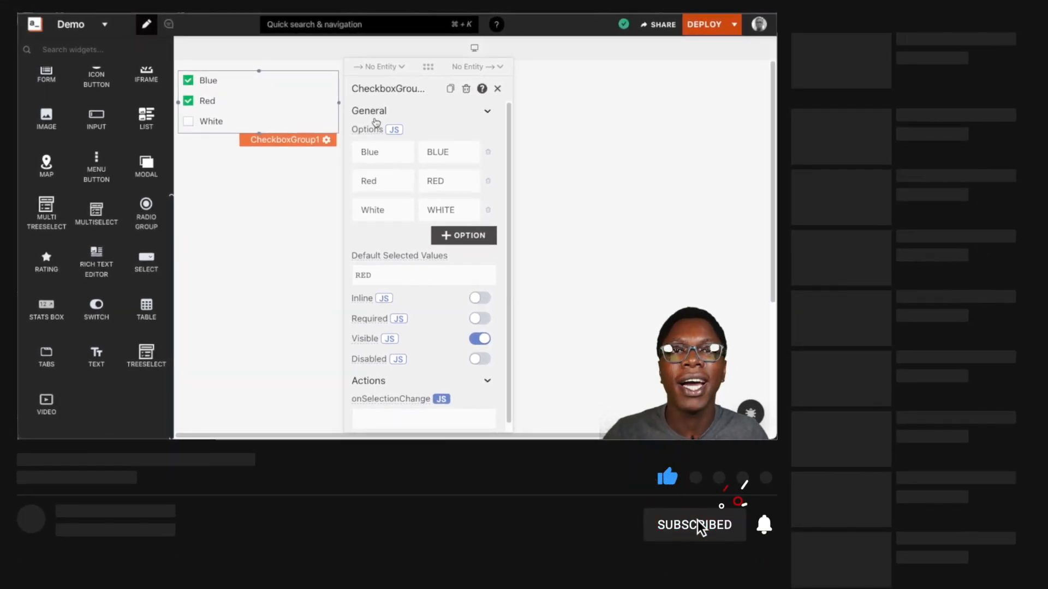